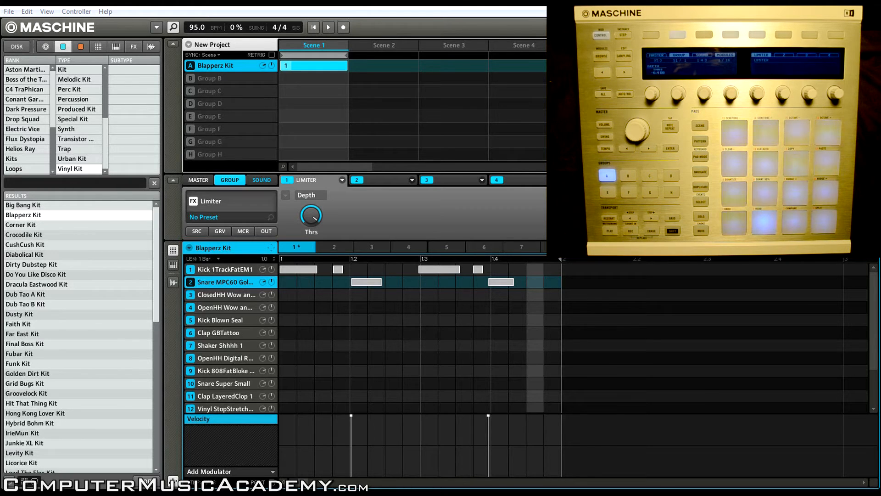
# Select sound slot 4, OpenHH, in the Blapperz Kit sound list
pyautogui.click(225, 307)
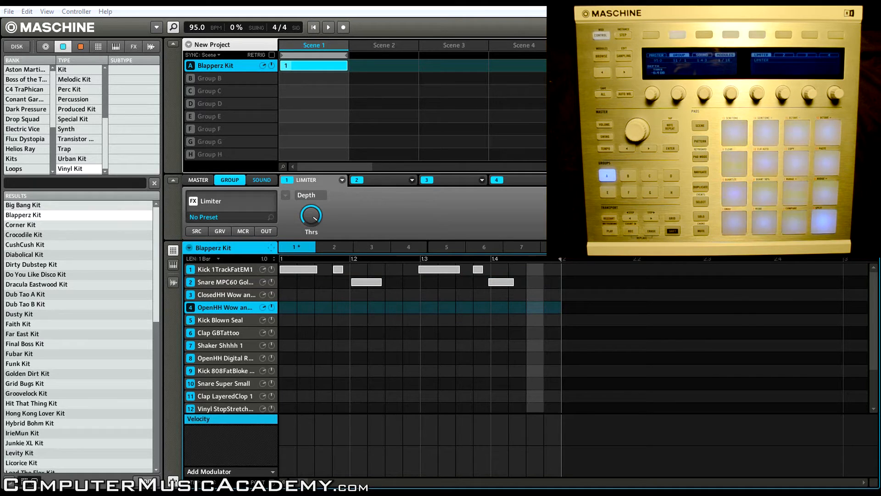